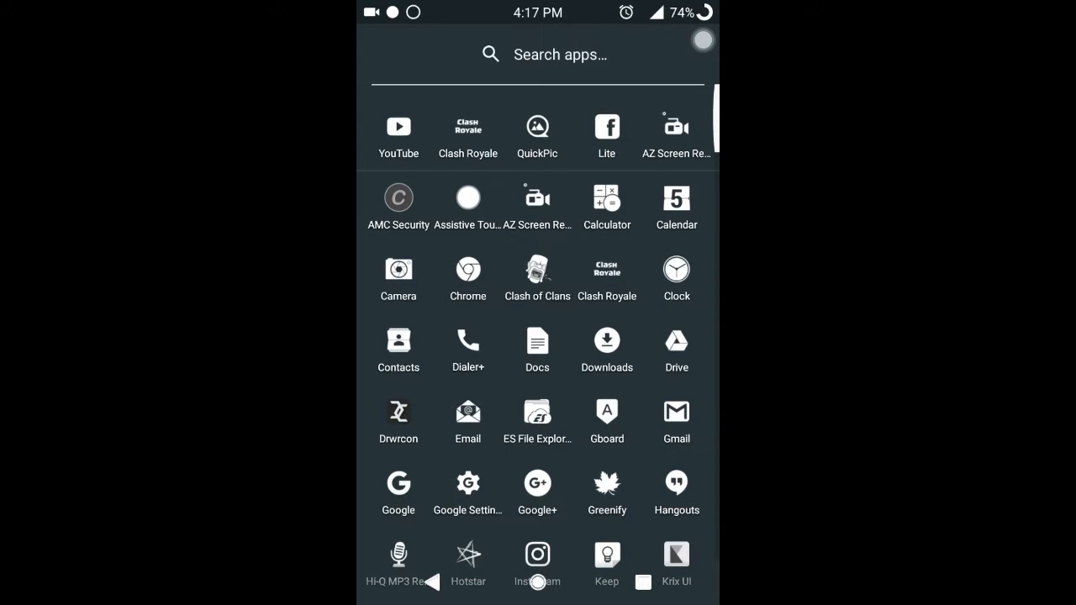
Bring up the launcher's app search showing frequent, recent and new/updated apps
left_click(558, 54)
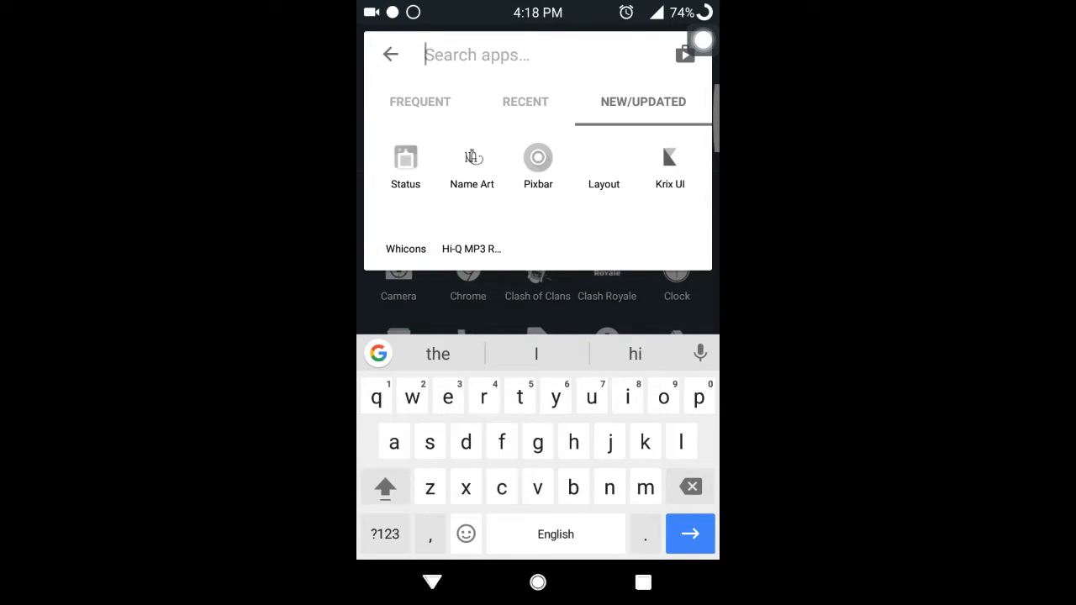
Launch Pixbar, leave Show Button Fill switched on and enable Run on Boot
left_click(538, 158)
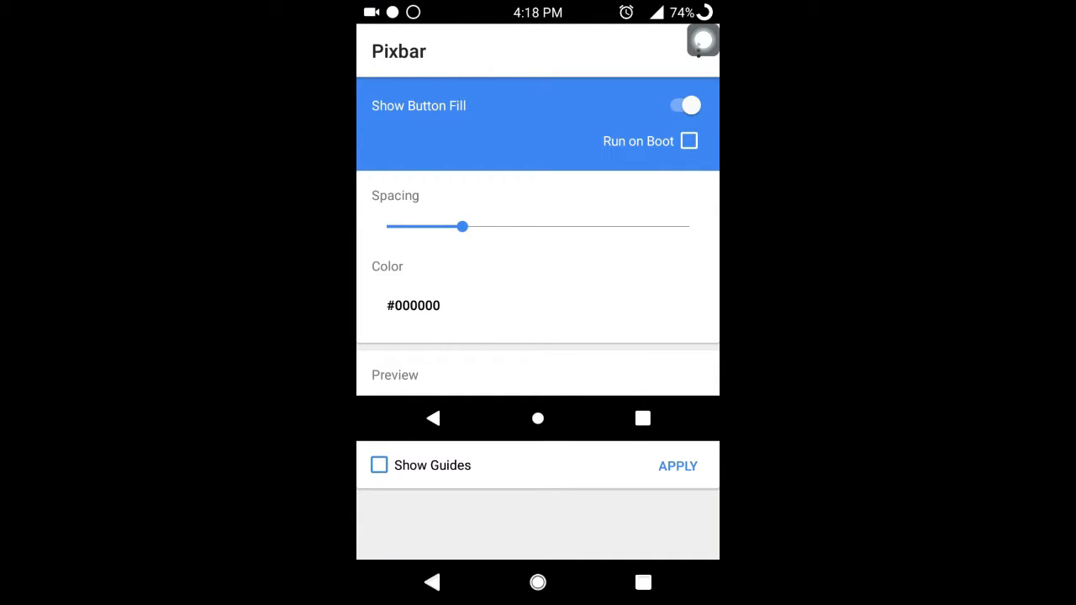
left_click(686, 104)
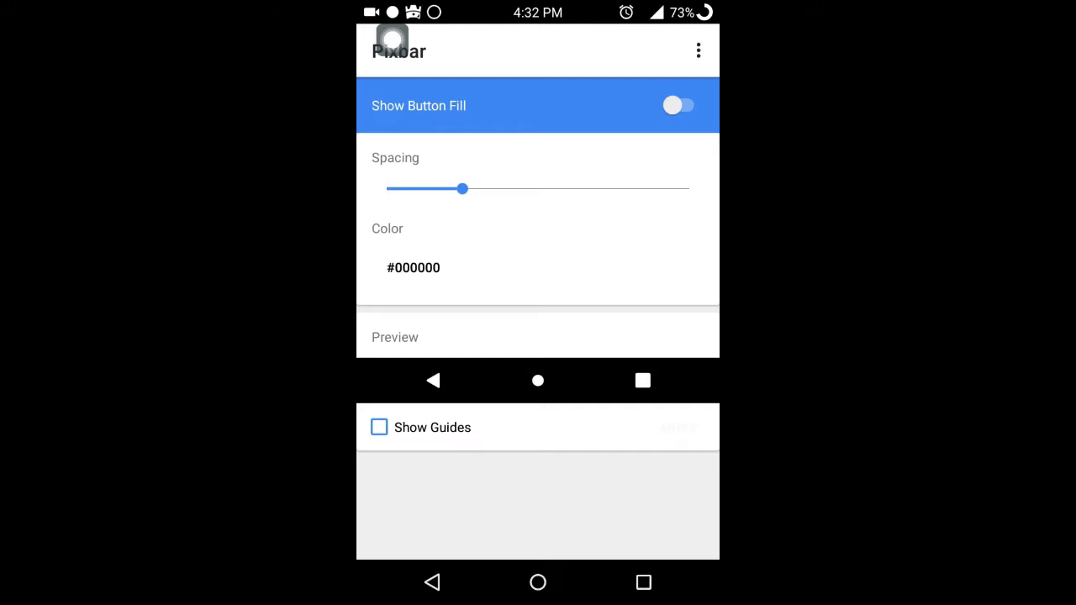
left_click(680, 104)
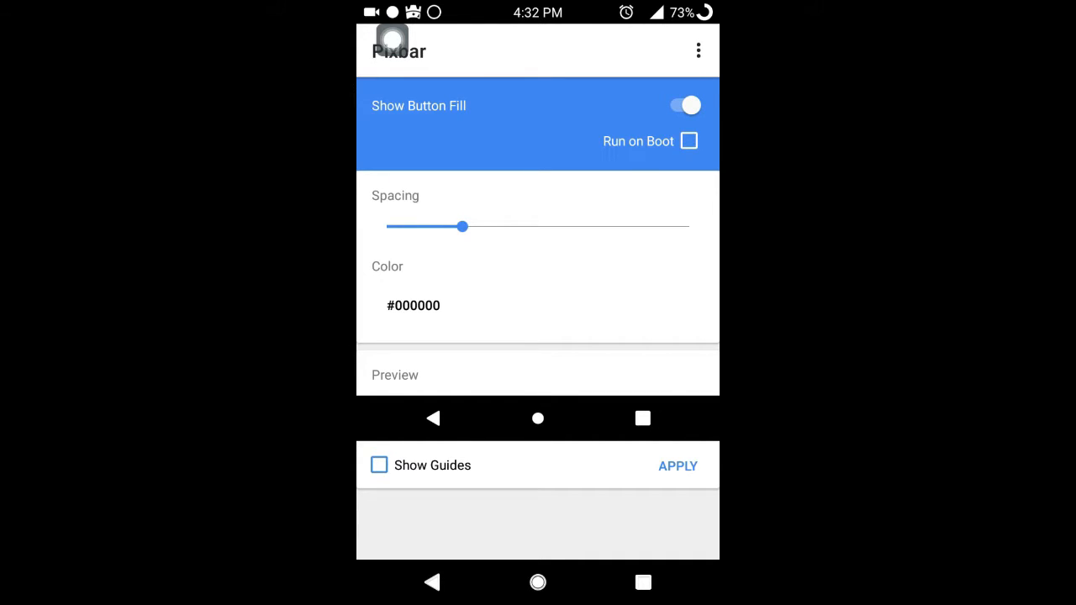
left_click(689, 142)
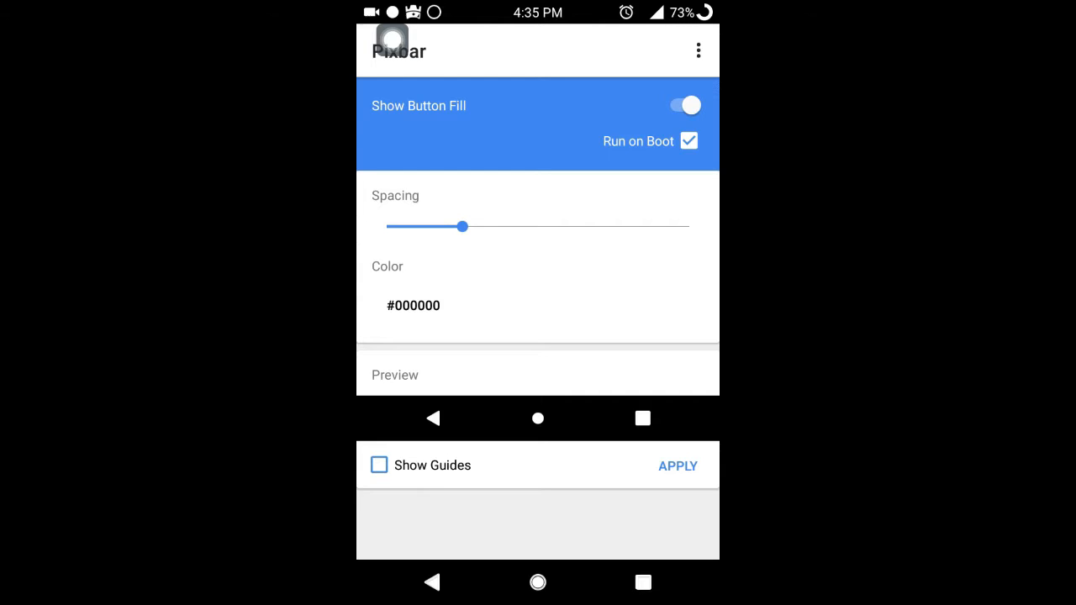
Apply the Pixbar navigation bar settings and scroll through the home app drawer
left_click(380, 464)
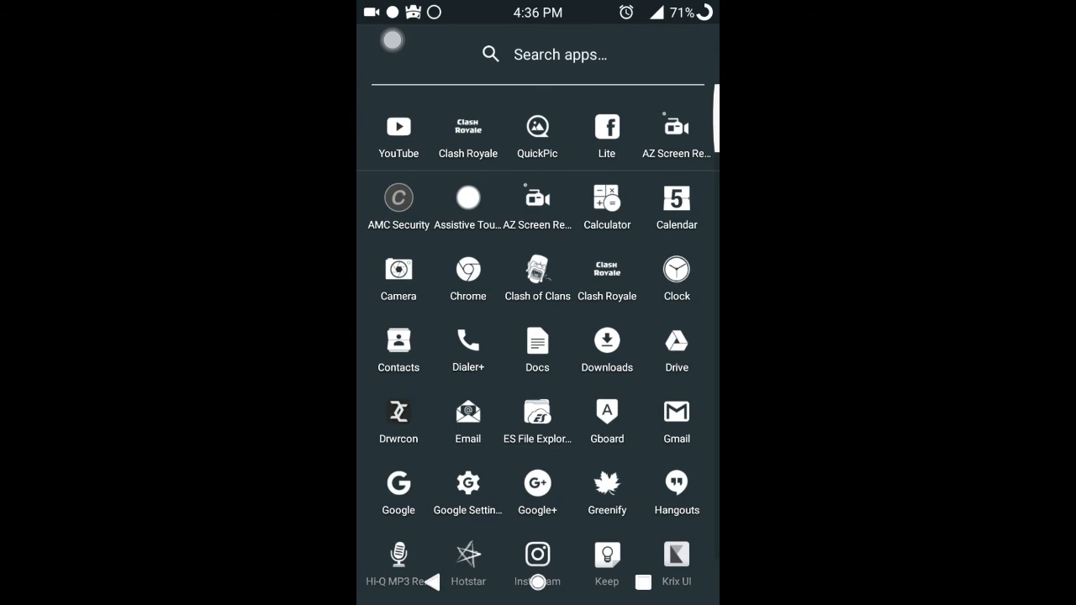
scroll("down", 3)
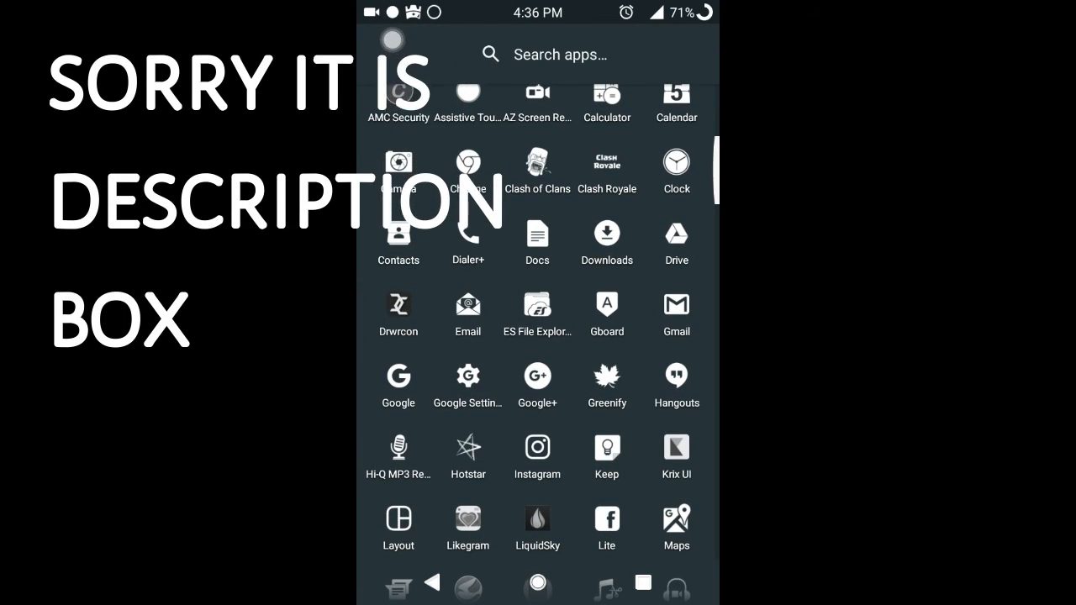
scroll("down", 3)
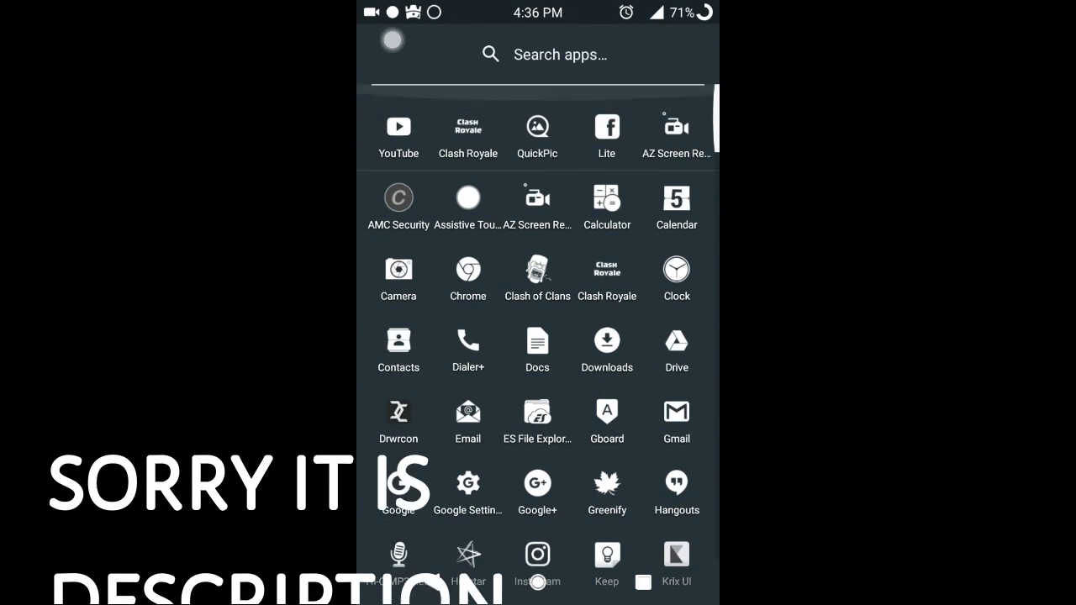